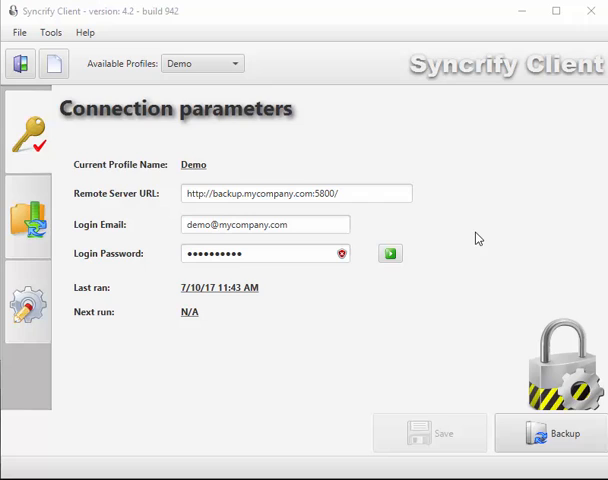
{"action": "mouse_move", "coordinate": [351, 148]}
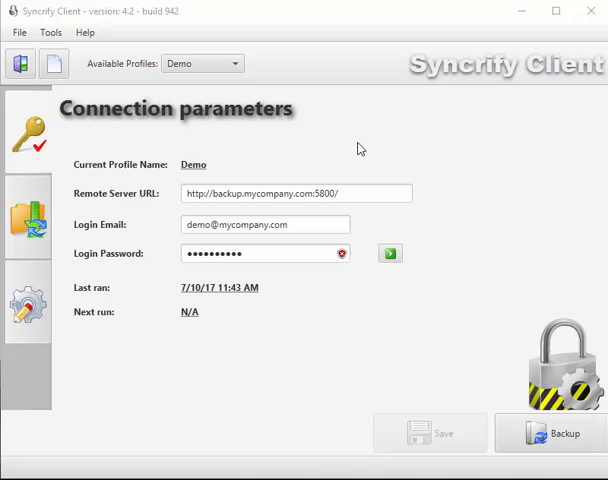
{"action": "mouse_move", "coordinate": [460, 408]}
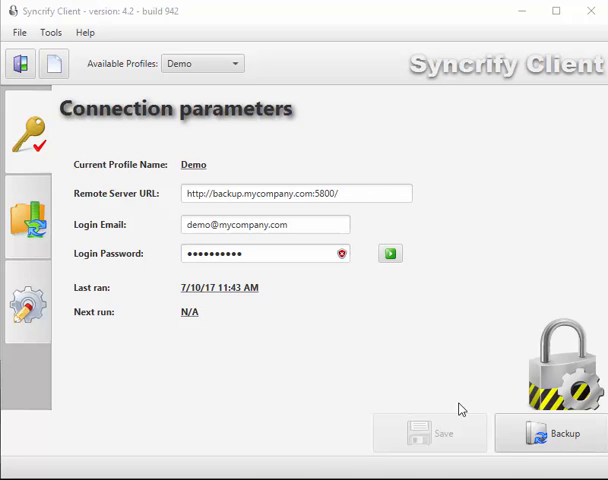
{"action": "mouse_move", "coordinate": [30, 208]}
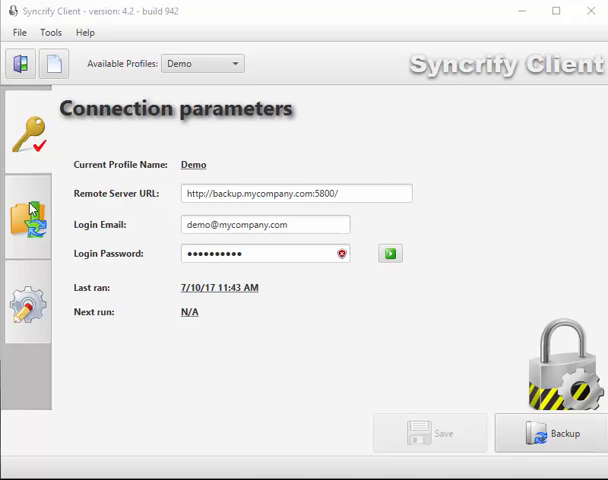
Step: Select the Demo profile under Files/Folders to see its C:\SyncrifyDemo comparison summary
{"action": "left_click", "coordinate": [27, 217]}
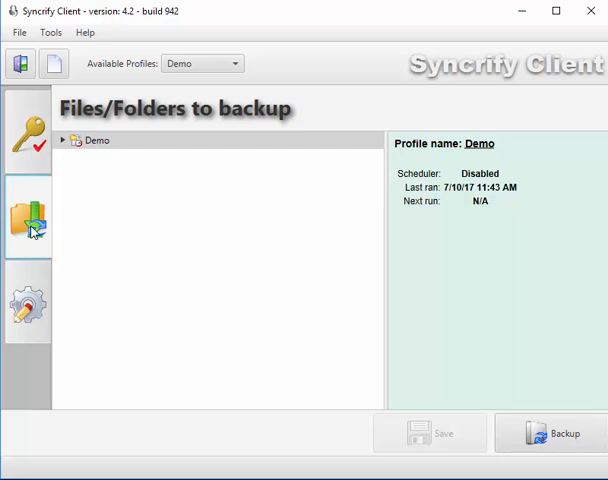
{"action": "mouse_move", "coordinate": [33, 218]}
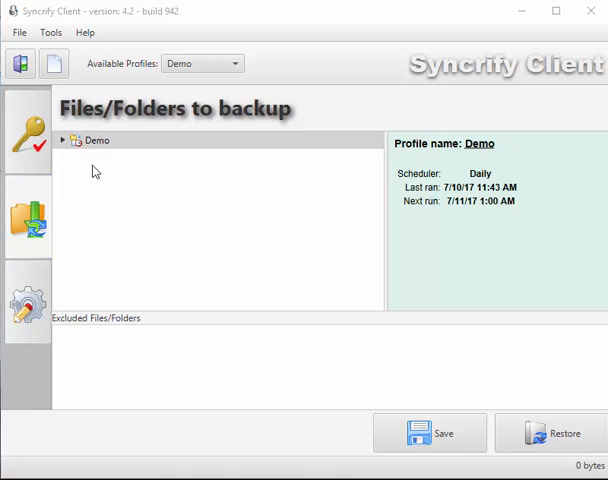
{"action": "mouse_move", "coordinate": [103, 158]}
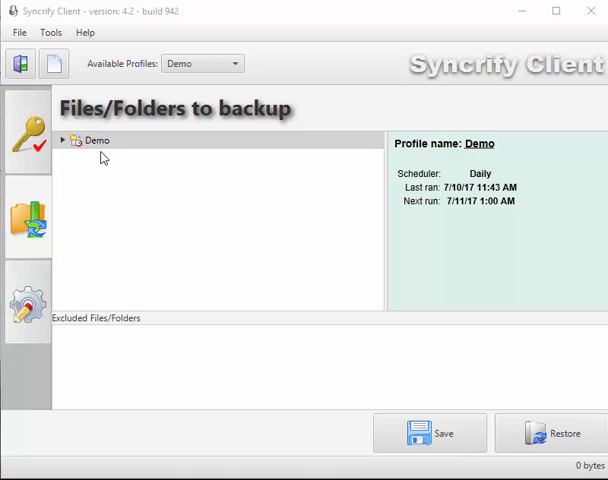
{"action": "left_click", "coordinate": [96, 140]}
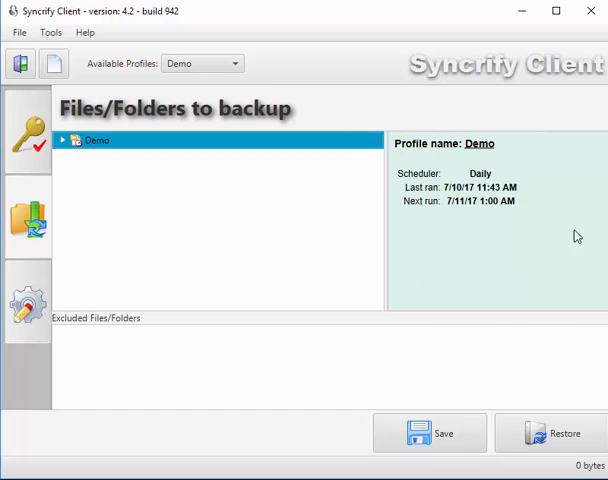
{"action": "mouse_move", "coordinate": [127, 150]}
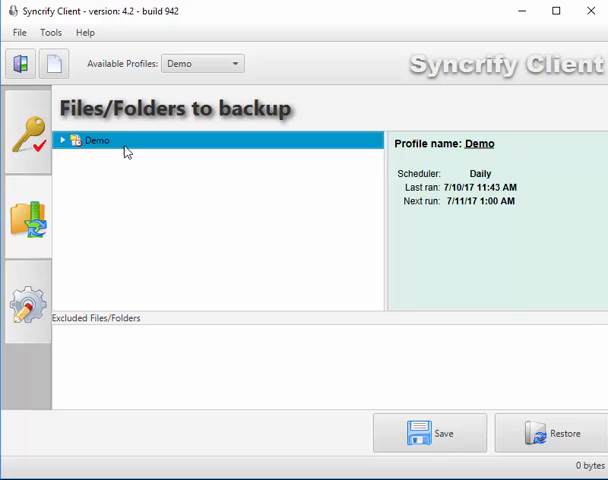
{"action": "left_click", "coordinate": [340, 208]}
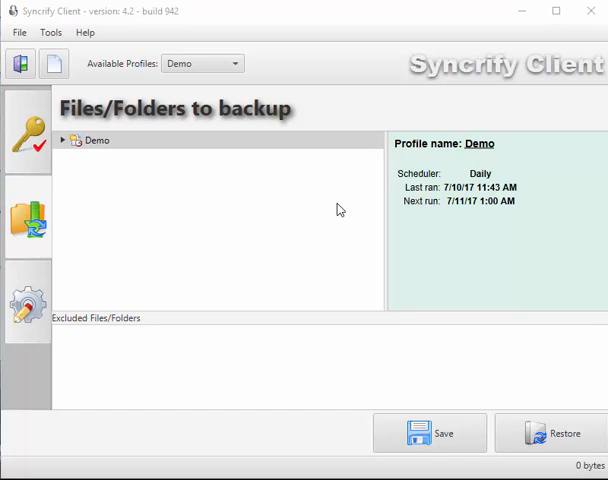
{"action": "left_click", "coordinate": [96, 140]}
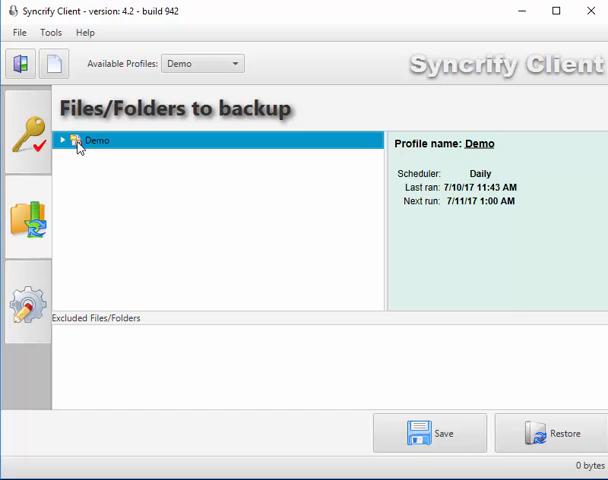
{"action": "mouse_move", "coordinate": [211, 160]}
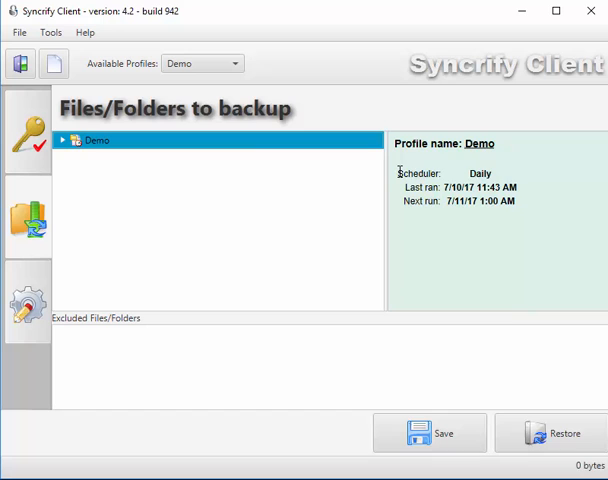
{"action": "mouse_move", "coordinate": [465, 205]}
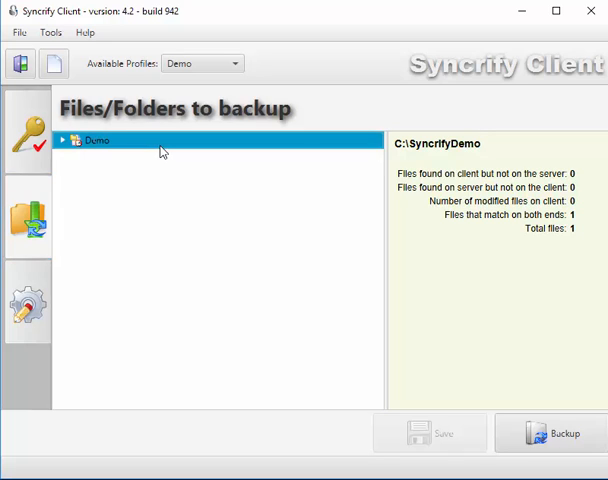
Step: Expand Demo, C:\SyncrifyDemo and Documents in the backup file tree
{"action": "left_click", "coordinate": [63, 140]}
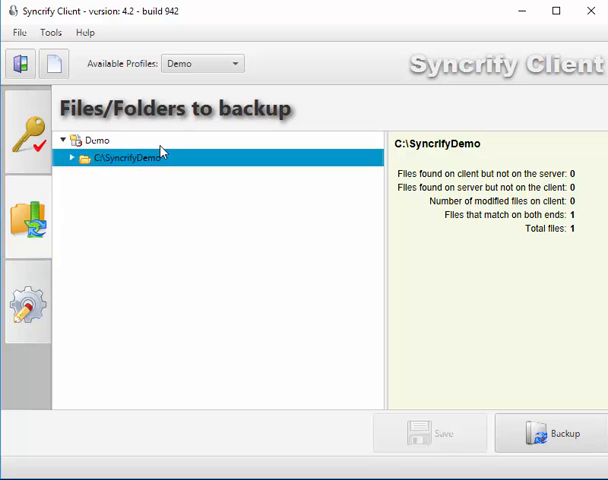
{"action": "mouse_move", "coordinate": [229, 218]}
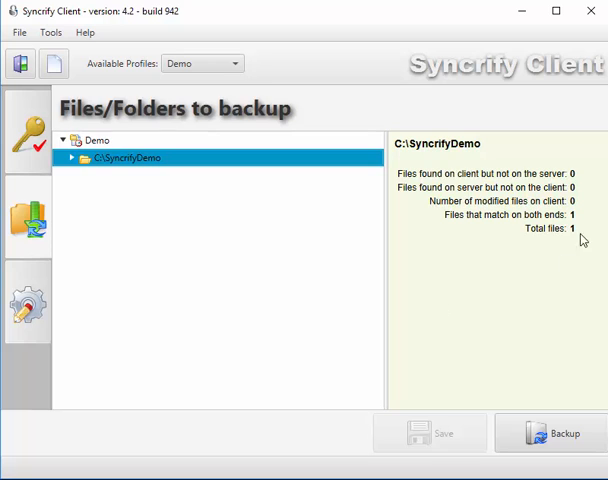
{"action": "mouse_move", "coordinate": [566, 124]}
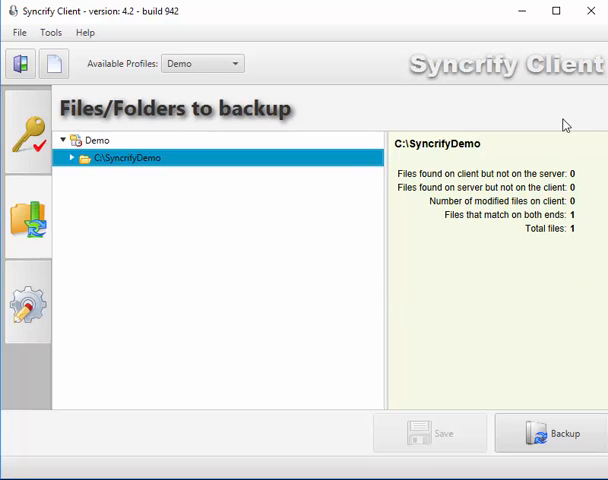
{"action": "mouse_move", "coordinate": [470, 289]}
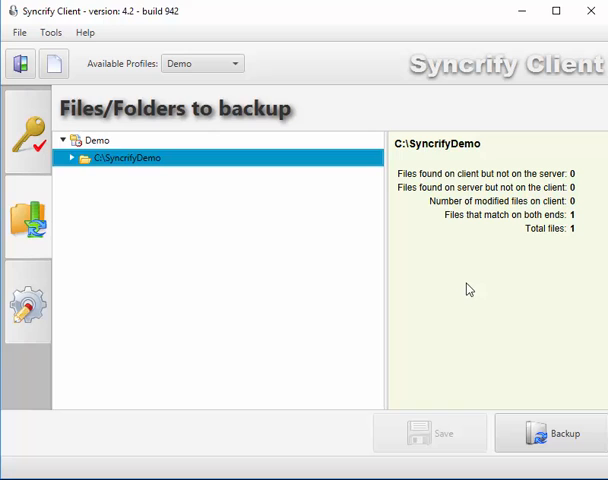
{"action": "left_click", "coordinate": [71, 158]}
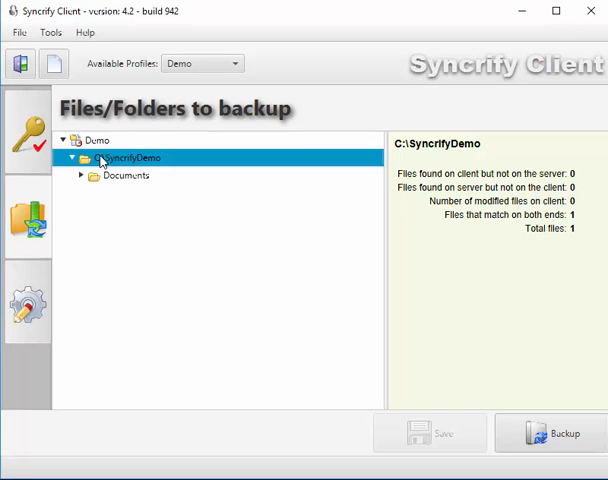
{"action": "left_click", "coordinate": [125, 175]}
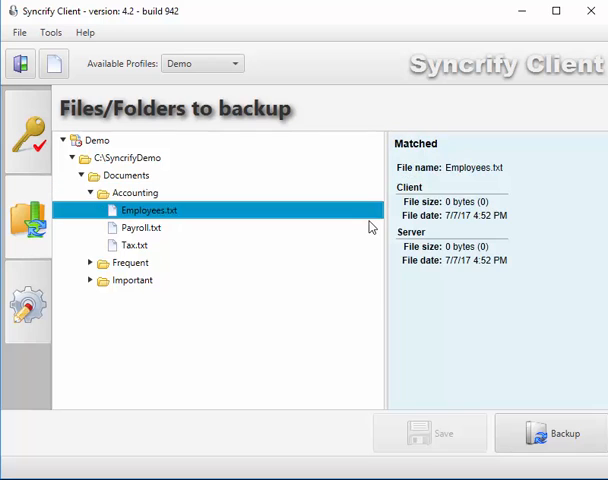
{"action": "mouse_move", "coordinate": [462, 276]}
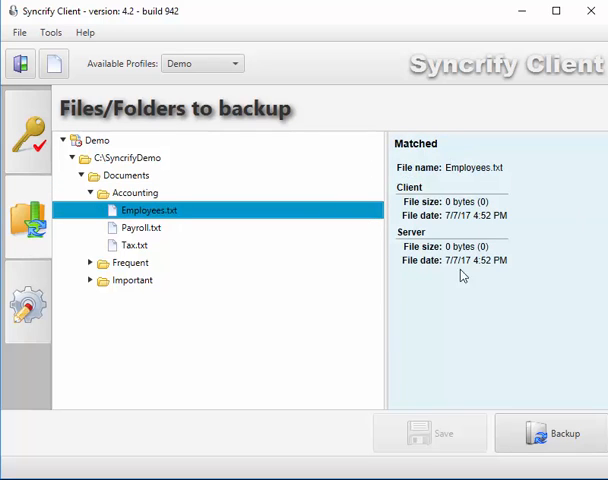
{"action": "mouse_move", "coordinate": [555, 309]}
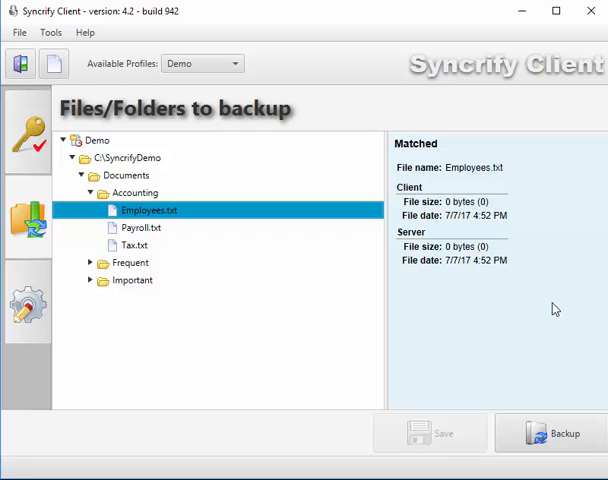
{"action": "mouse_move", "coordinate": [422, 258]}
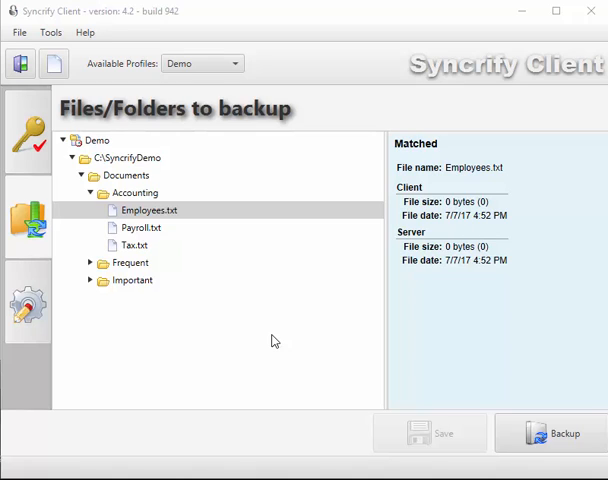
{"action": "mouse_move", "coordinate": [272, 328]}
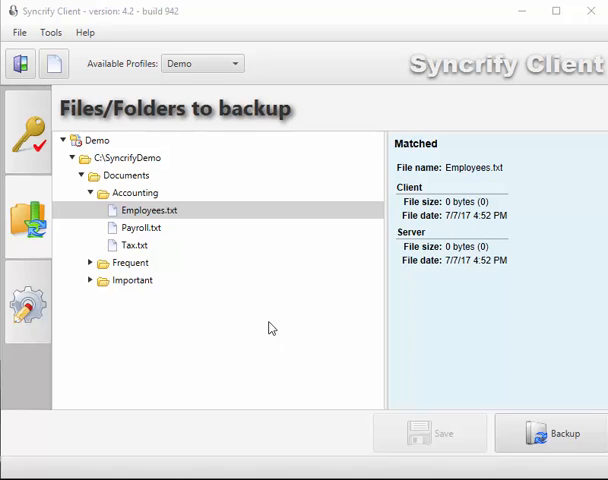
{"action": "mouse_move", "coordinate": [143, 205]}
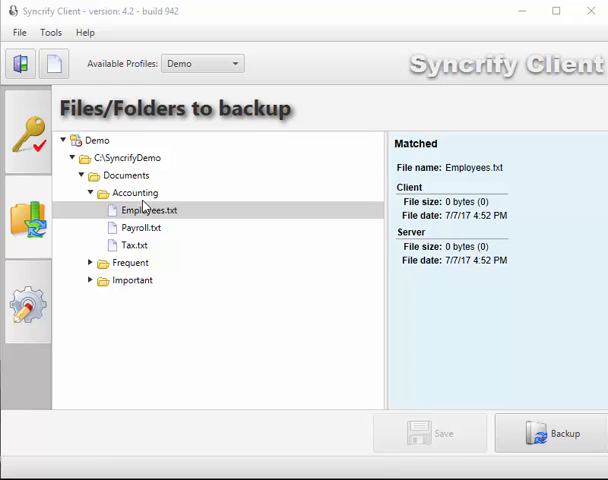
Step: Check file statistics for C:\SyncrifyDemo, Documents and Accounting, then view Tax.txt's match details
{"action": "left_click", "coordinate": [124, 158]}
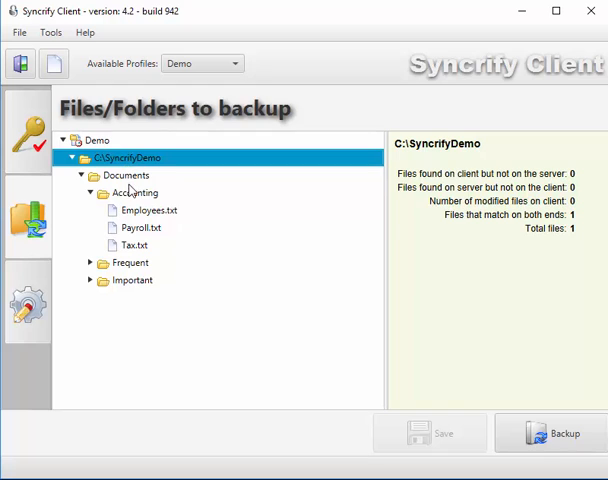
{"action": "left_click", "coordinate": [127, 175]}
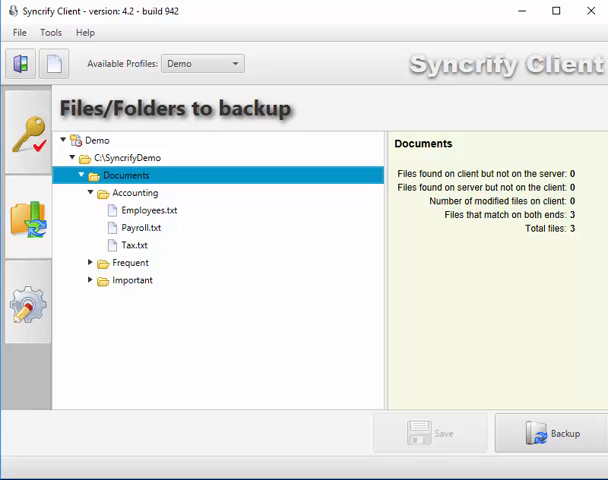
{"action": "left_click", "coordinate": [134, 192]}
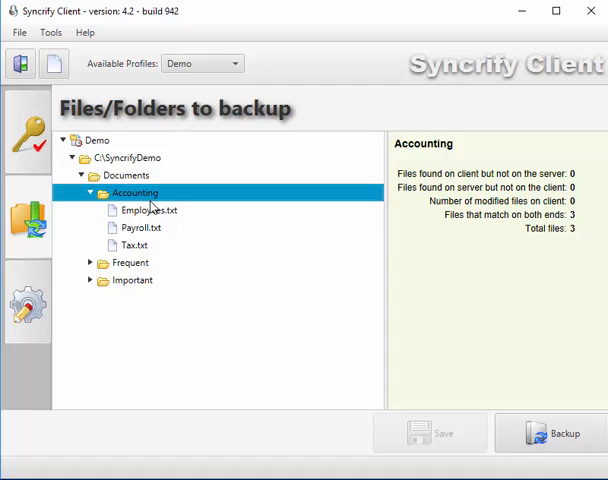
{"action": "mouse_move", "coordinate": [162, 243]}
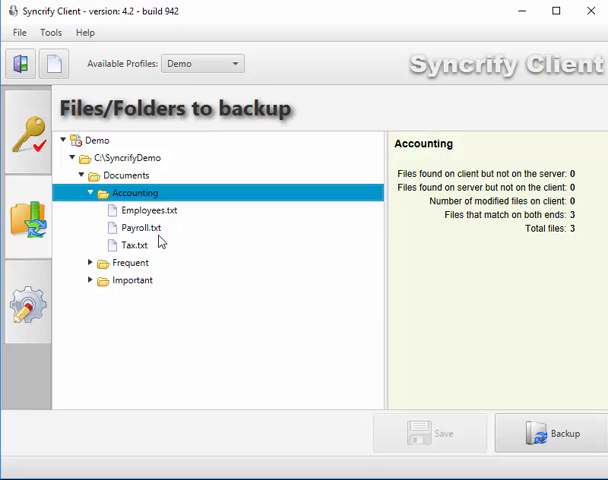
{"action": "left_click", "coordinate": [132, 245]}
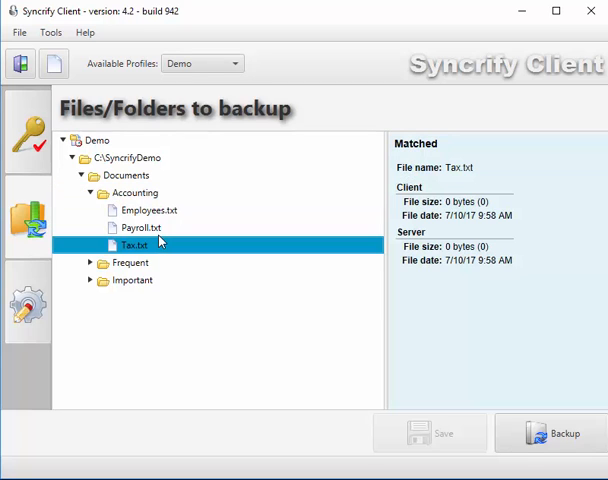
{"action": "left_click", "coordinate": [168, 344]}
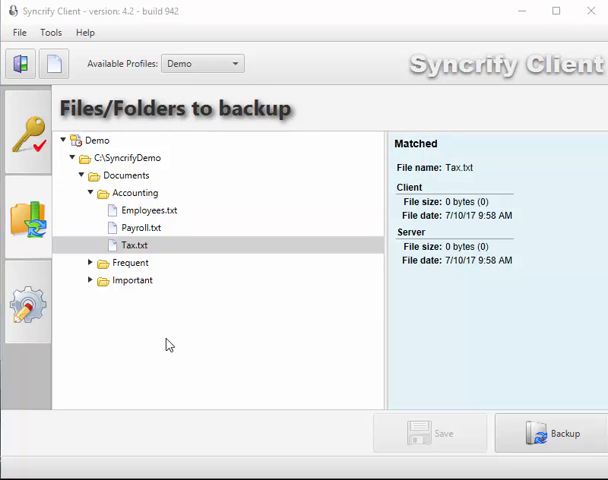
{"action": "mouse_move", "coordinate": [200, 326]}
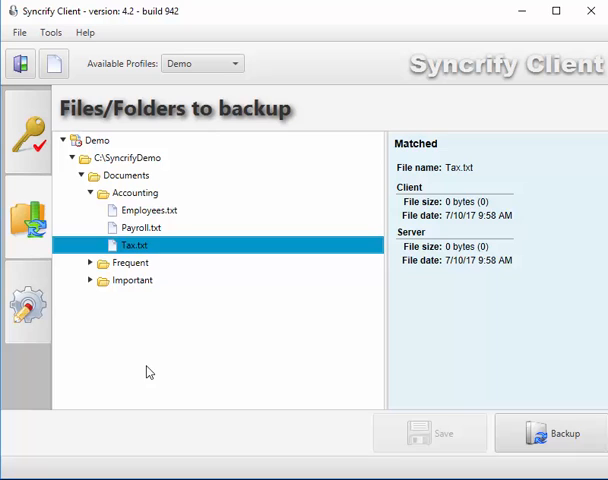
{"action": "mouse_move", "coordinate": [138, 245]}
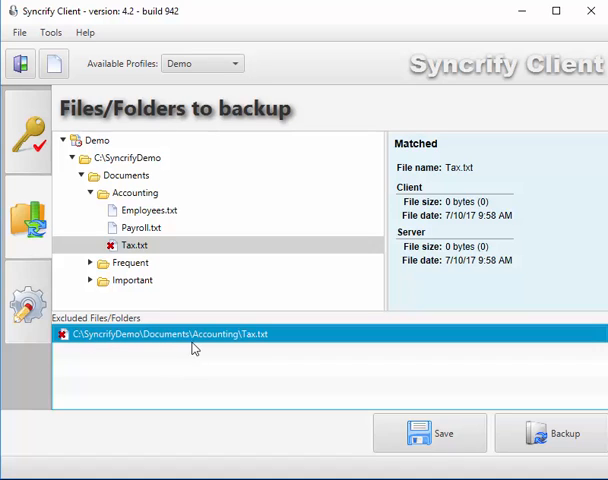
{"action": "mouse_move", "coordinate": [232, 347]}
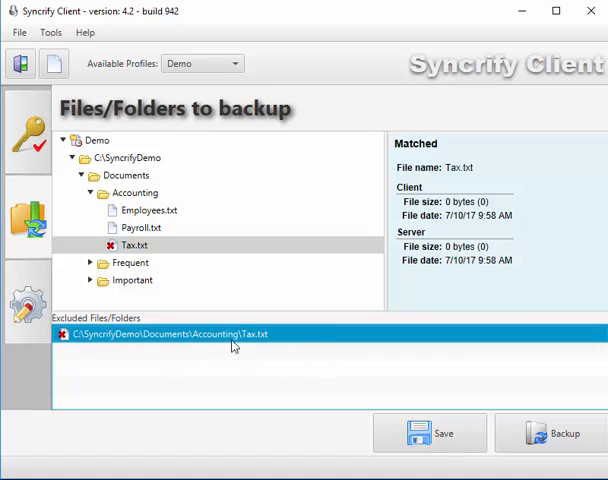
{"action": "mouse_move", "coordinate": [165, 344]}
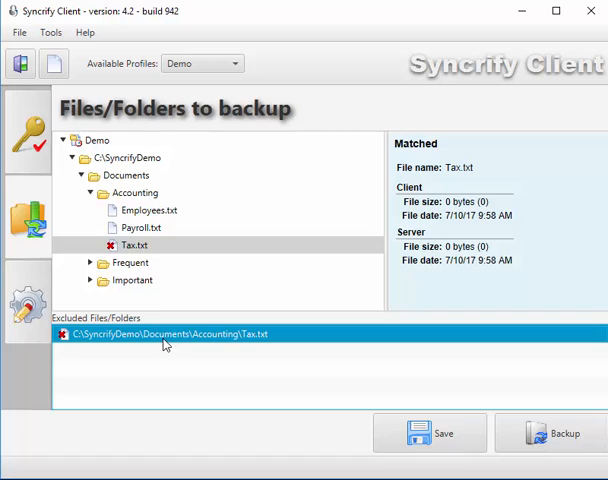
Step: Undo the Tax.txt exclusion, re-expand the tree to Accounting, and open Tax.txt's actions menu
{"action": "left_click", "coordinate": [72, 158]}
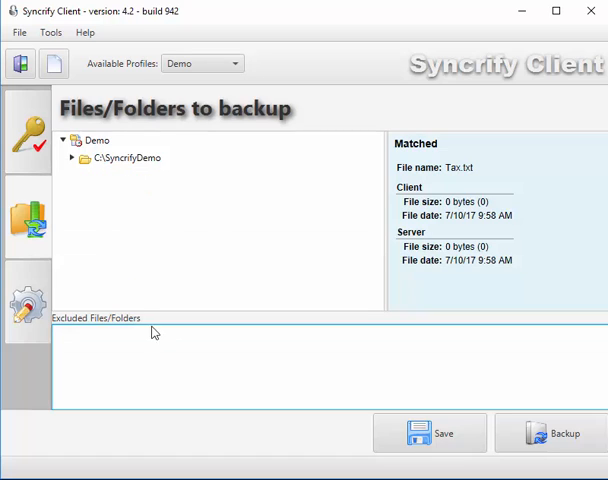
{"action": "left_click", "coordinate": [72, 158]}
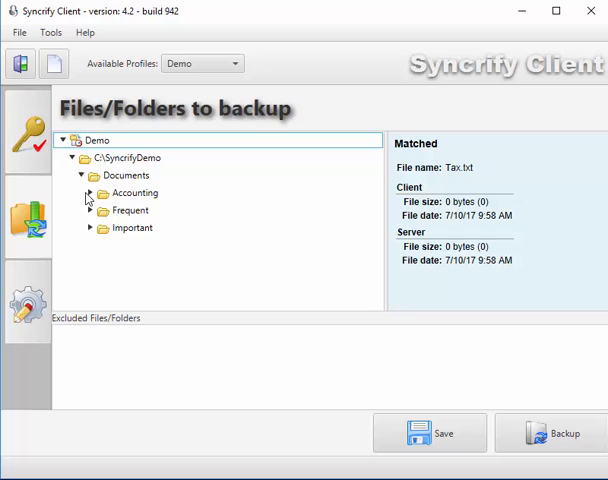
{"action": "left_click", "coordinate": [87, 193]}
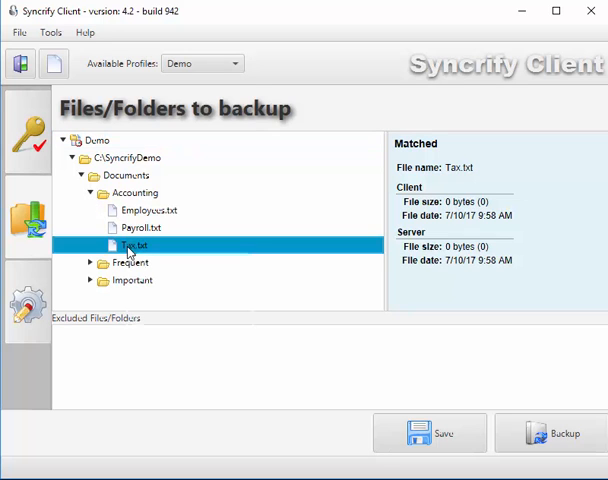
{"action": "right_click", "coordinate": [135, 246]}
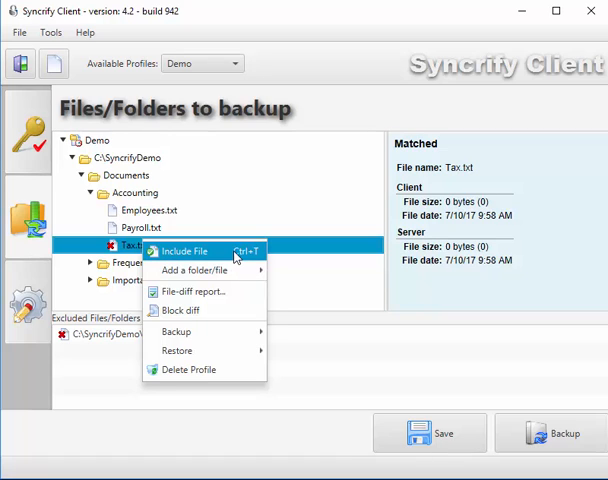
{"action": "left_click", "coordinate": [186, 251]}
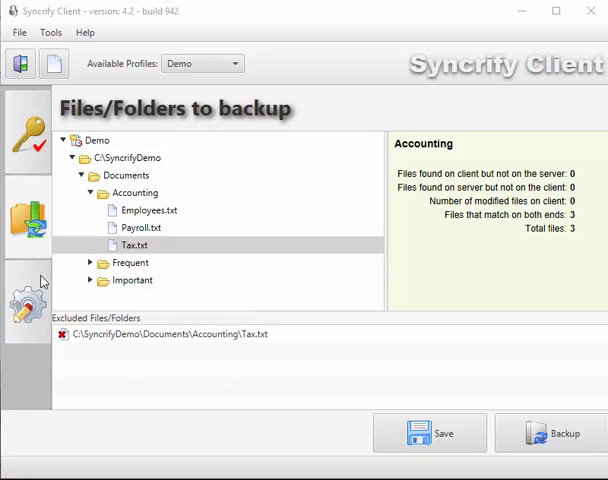
{"action": "mouse_move", "coordinate": [37, 282]}
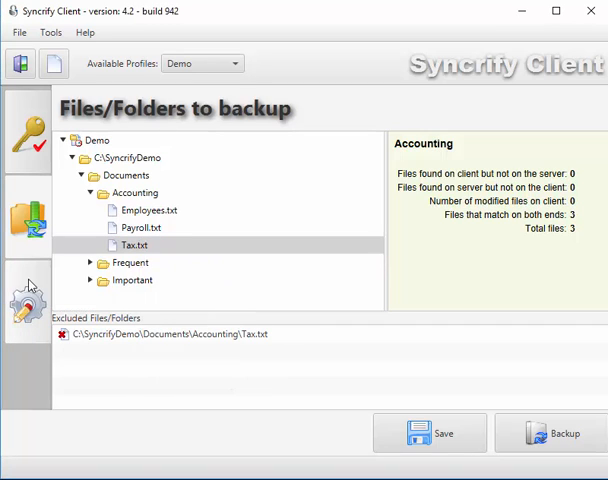
Step: Schedule the Demo backup daily at hour 01, save it, and review the profile summary
{"action": "left_click", "coordinate": [28, 300]}
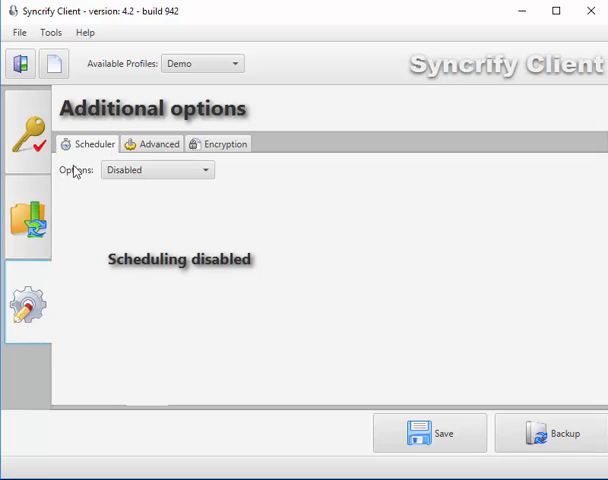
{"action": "mouse_move", "coordinate": [125, 170]}
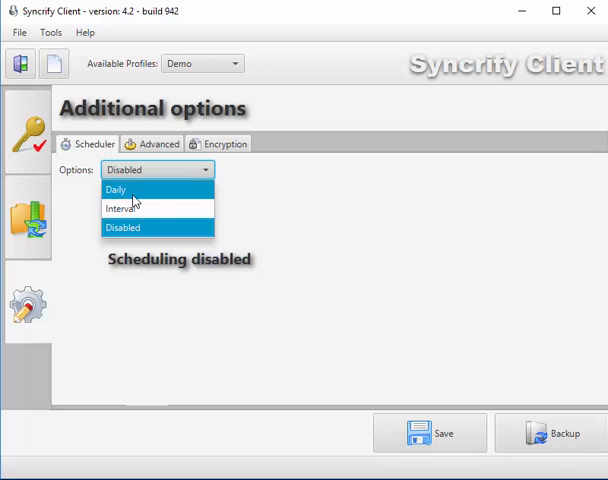
{"action": "left_click", "coordinate": [122, 208]}
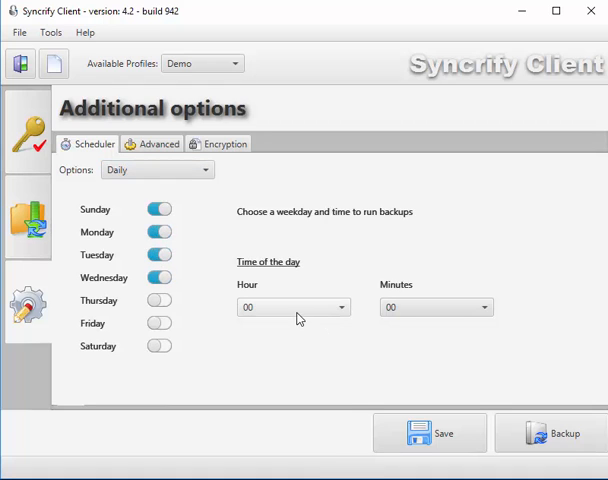
{"action": "left_click", "coordinate": [485, 307]}
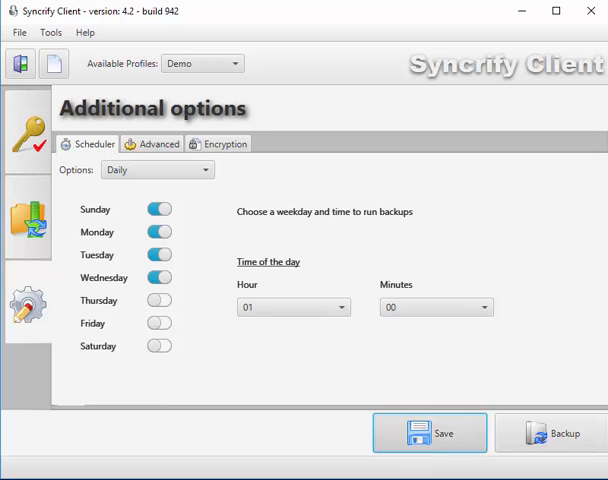
{"action": "left_click", "coordinate": [28, 217]}
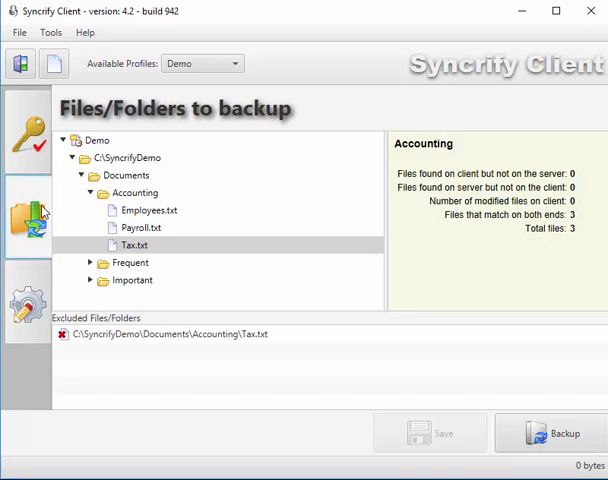
{"action": "mouse_move", "coordinate": [100, 155]}
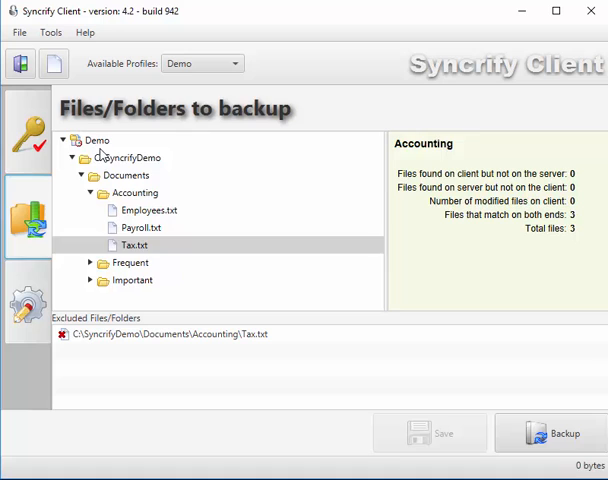
{"action": "left_click", "coordinate": [95, 140]}
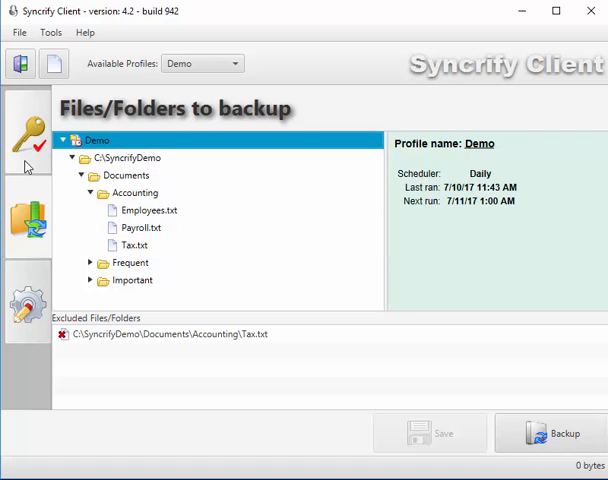
Step: Move from connection parameters through Additional options to the Advanced tab
{"action": "left_click", "coordinate": [27, 128]}
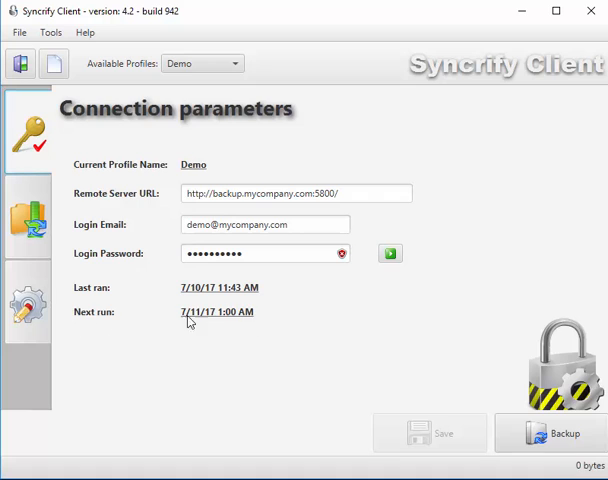
{"action": "left_click", "coordinate": [28, 305]}
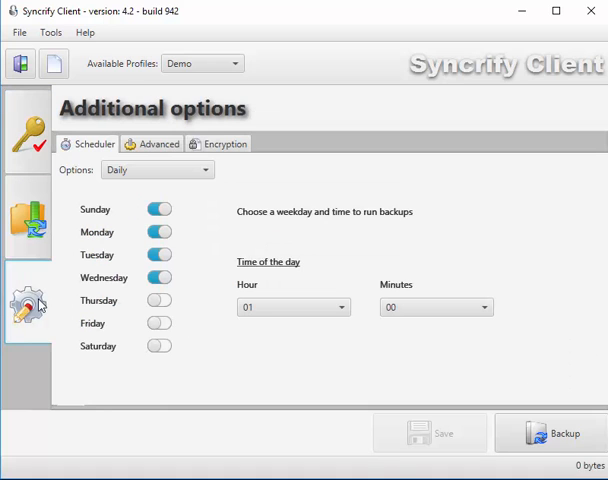
{"action": "mouse_move", "coordinate": [547, 386]}
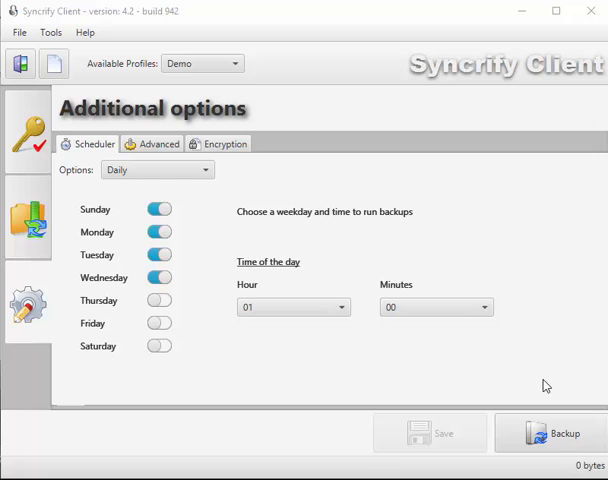
{"action": "left_click", "coordinate": [158, 143]}
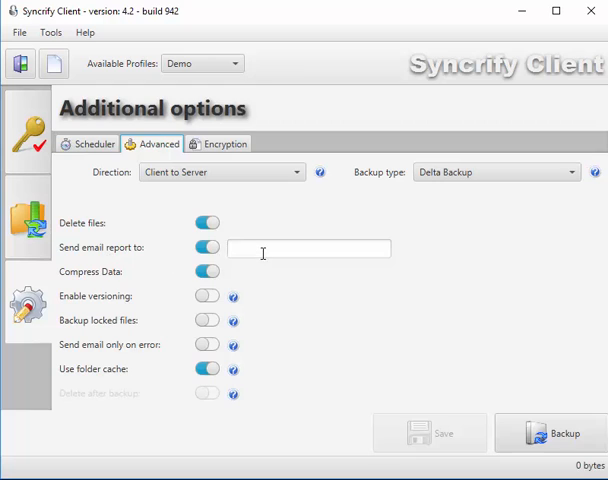
{"action": "left_click", "coordinate": [308, 248]}
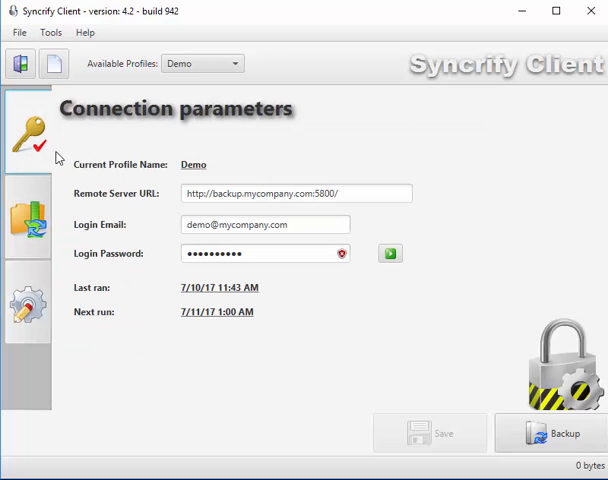
{"action": "left_click", "coordinate": [27, 307]}
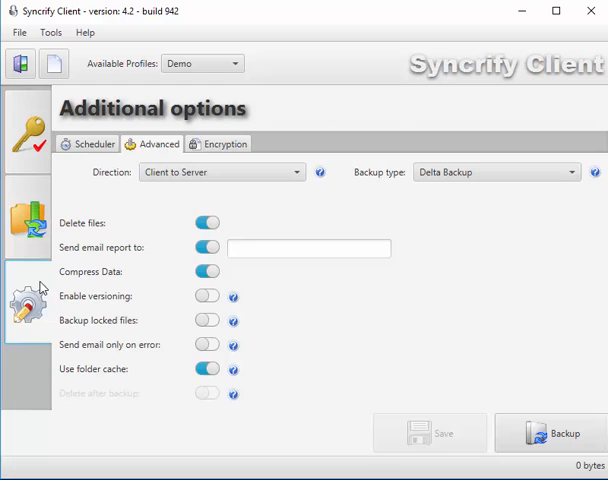
{"action": "left_click", "coordinate": [308, 247]}
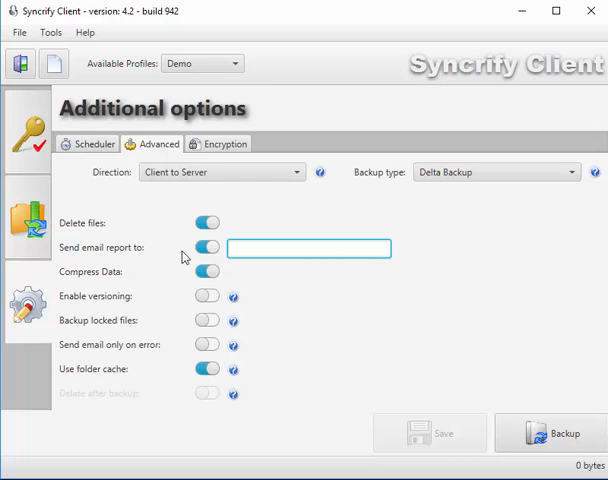
{"action": "mouse_move", "coordinate": [371, 343]}
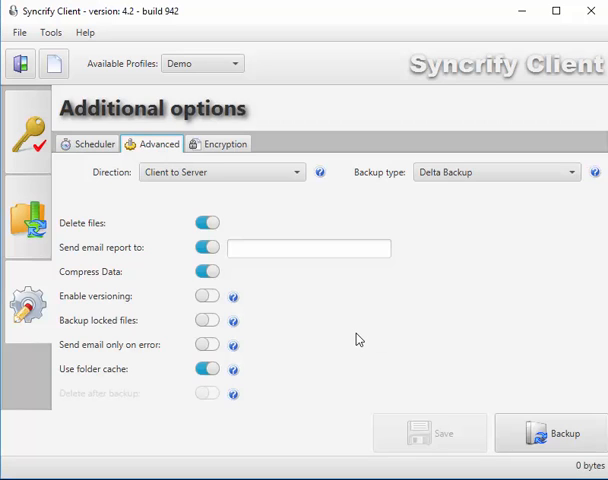
Step: Turn off file deletion, then undo the option changes and check the restored file tree
{"action": "left_click", "coordinate": [206, 222]}
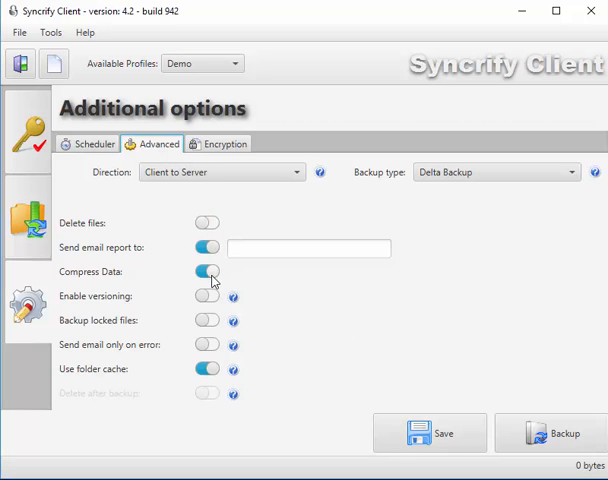
{"action": "left_click", "coordinate": [27, 218]}
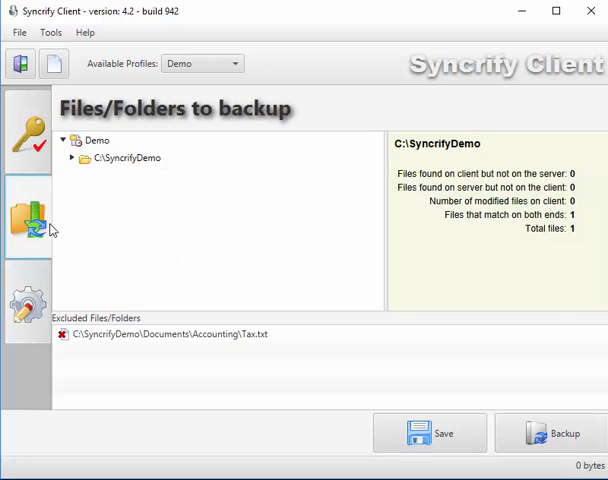
{"action": "mouse_move", "coordinate": [156, 218]}
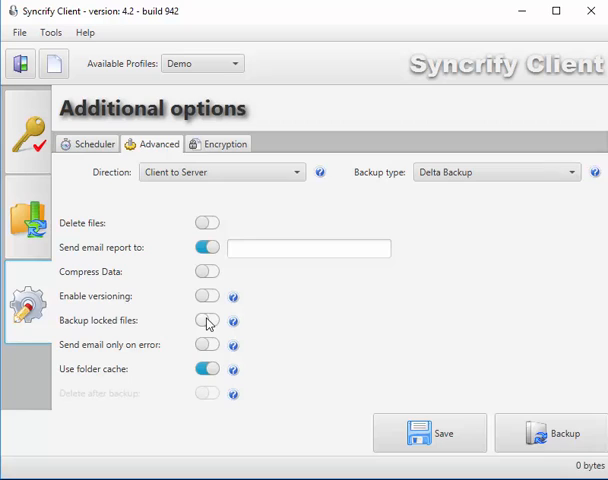
{"action": "left_click", "coordinate": [206, 320]}
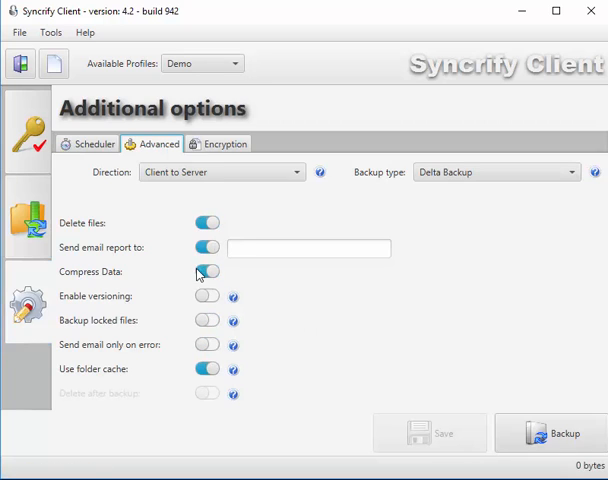
{"action": "left_click", "coordinate": [206, 271]}
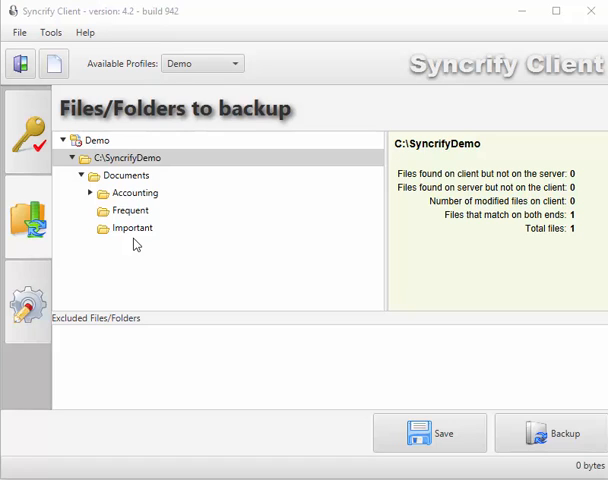
{"action": "mouse_move", "coordinate": [122, 208]}
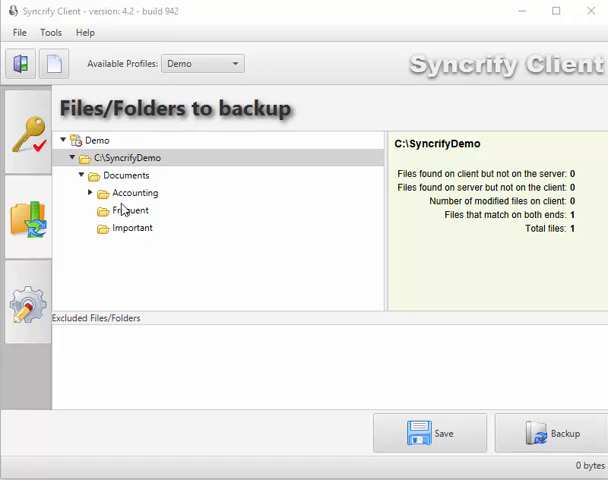
Step: Right-click the Accounting folder to show its Restore choices
{"action": "right_click", "coordinate": [133, 192]}
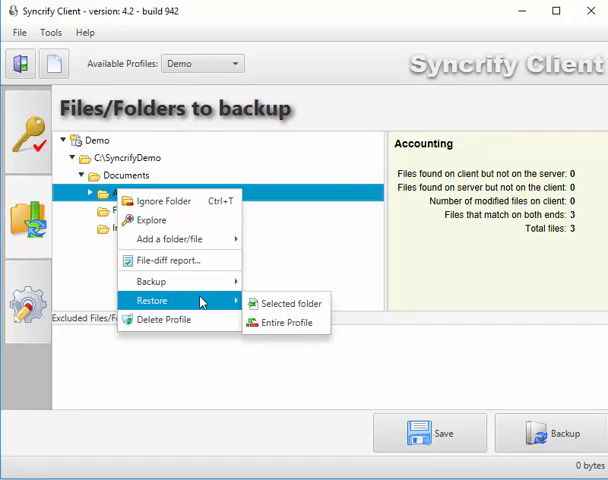
{"action": "mouse_move", "coordinate": [286, 303]}
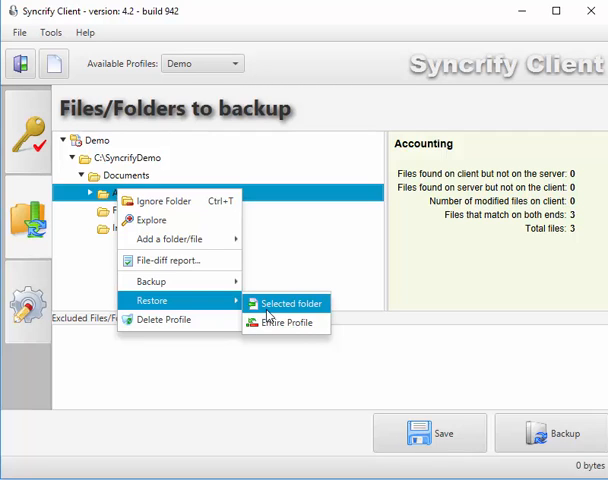
{"action": "mouse_move", "coordinate": [286, 322]}
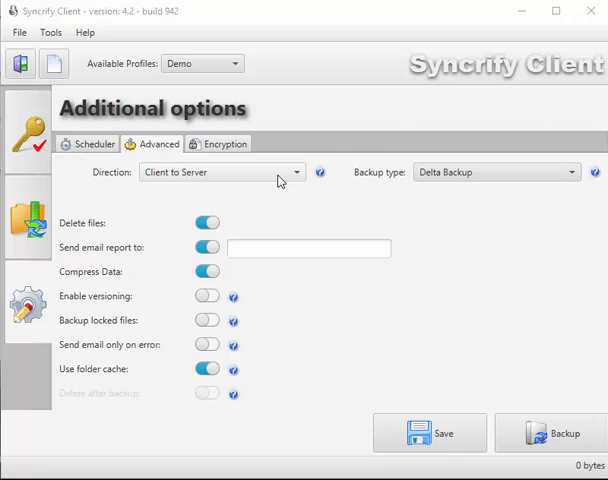
{"action": "mouse_move", "coordinate": [560, 432]}
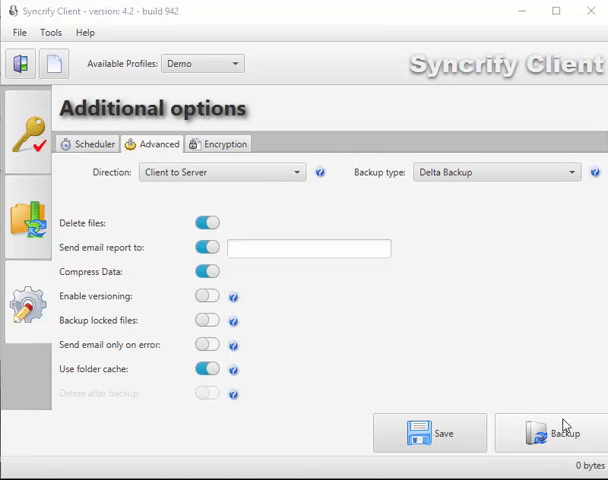
{"action": "mouse_move", "coordinate": [175, 172]}
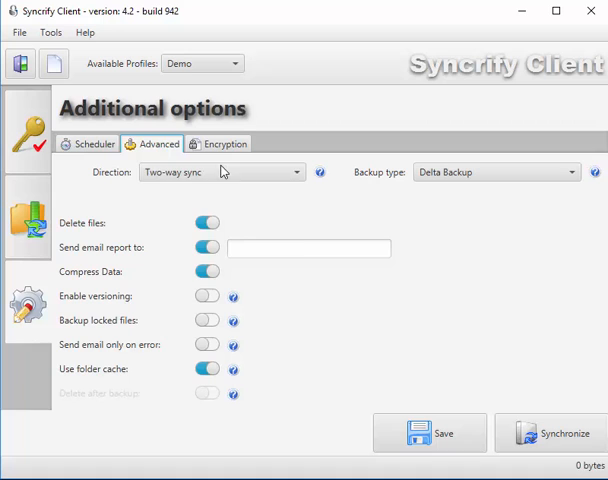
Step: Set the direction to Server to Client, then return to the Files/Folders page
{"action": "left_click", "coordinate": [220, 172]}
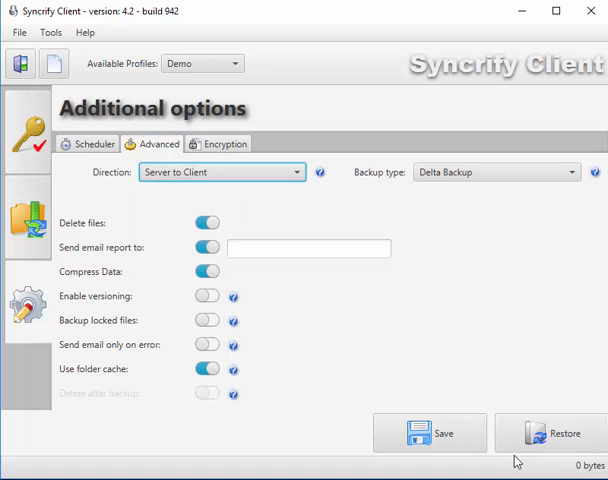
{"action": "mouse_move", "coordinate": [500, 330]}
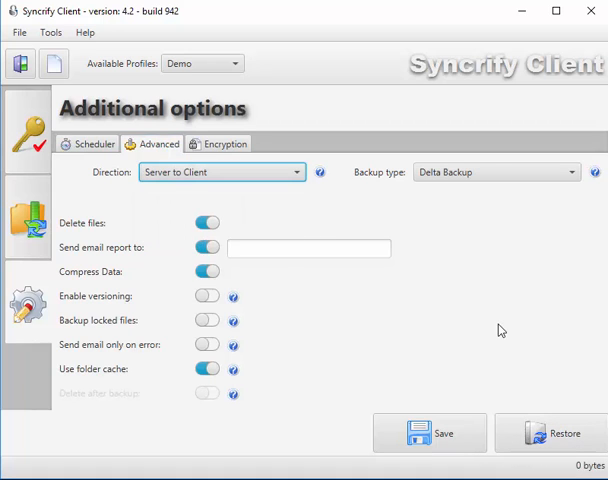
{"action": "left_click", "coordinate": [27, 218]}
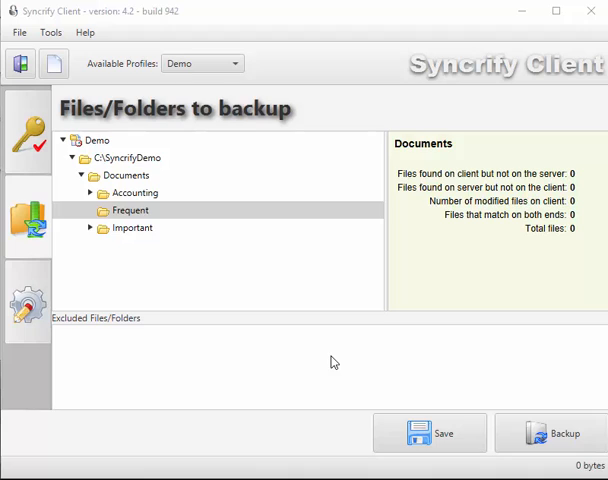